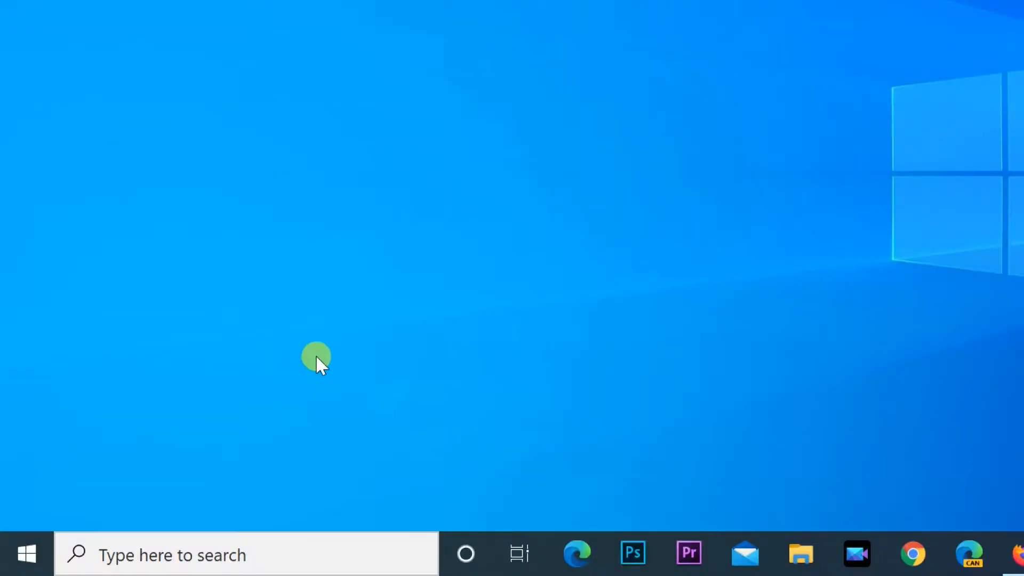
{"action": "mouse_move", "coordinate": [24, 552]}
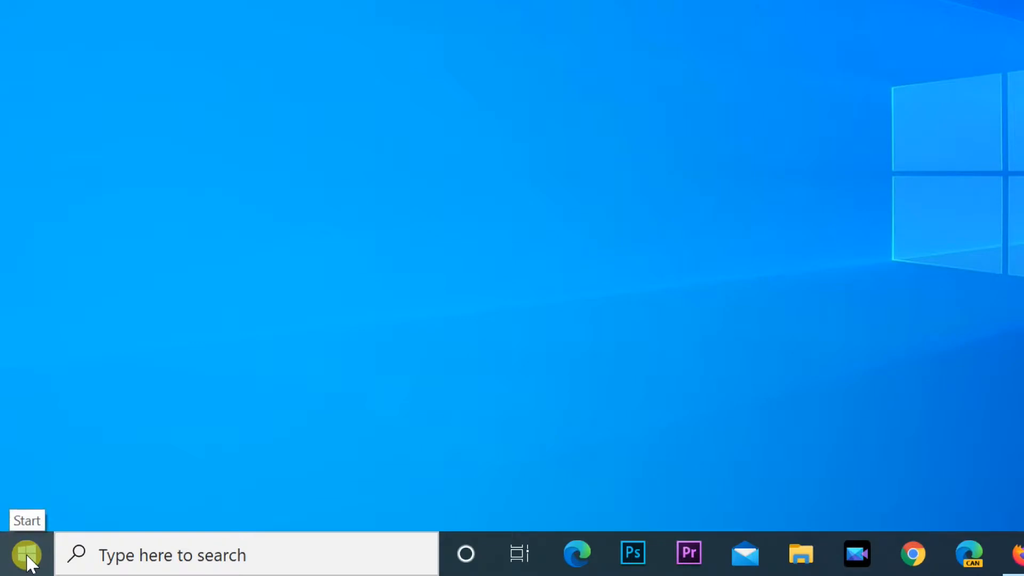
Step: Open the Start menu and scroll the app list down to Excel
{"action": "left_click", "coordinate": [30, 553]}
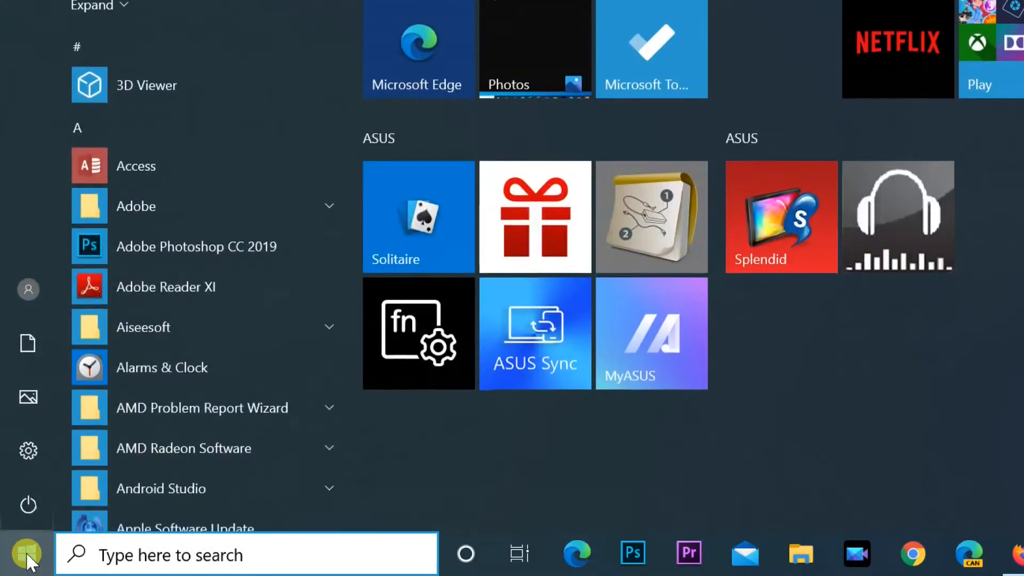
{"action": "mouse_move", "coordinate": [160, 453]}
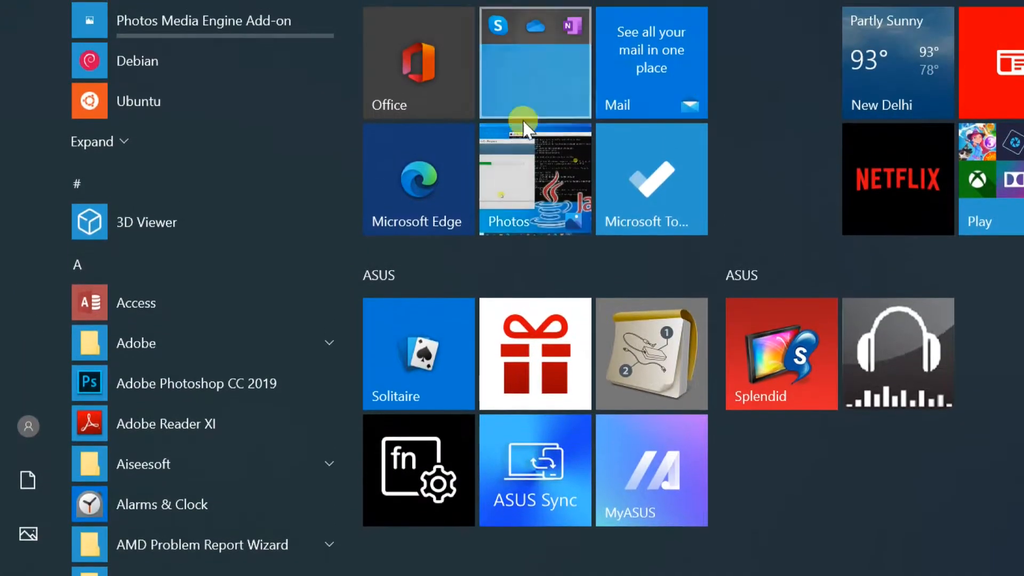
{"action": "scroll", "scroll_direction": "down", "scroll_amount": 3}
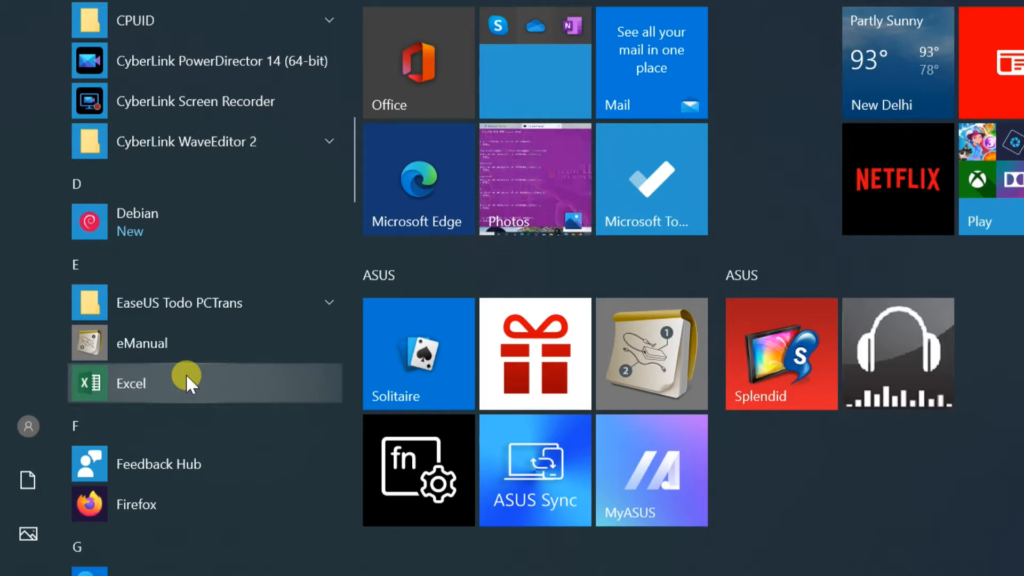
Step: Pin Excel, Outlook, Visio and Word to Start from their right-click menus
{"action": "right_click", "coordinate": [131, 383]}
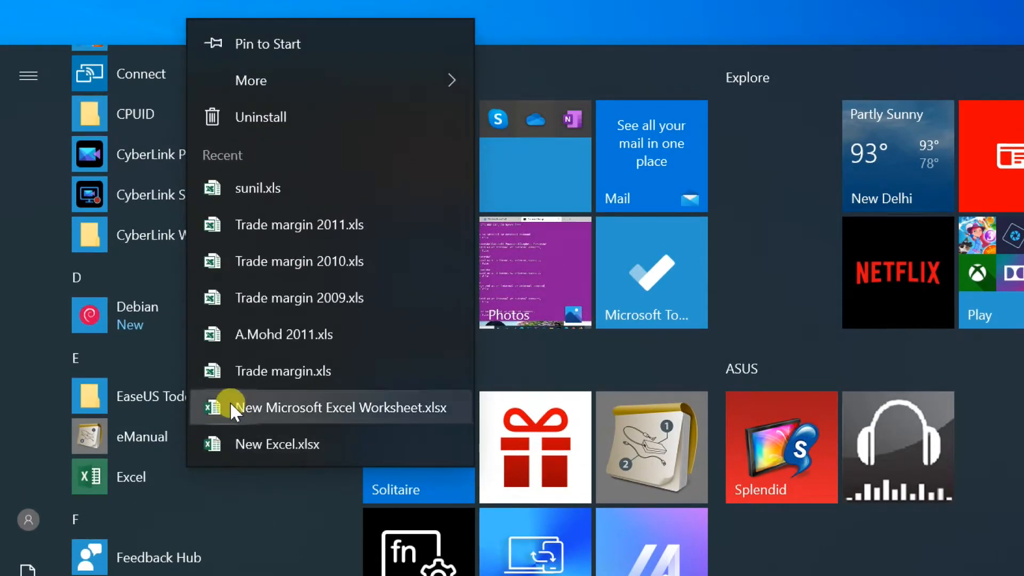
{"action": "mouse_move", "coordinate": [318, 51]}
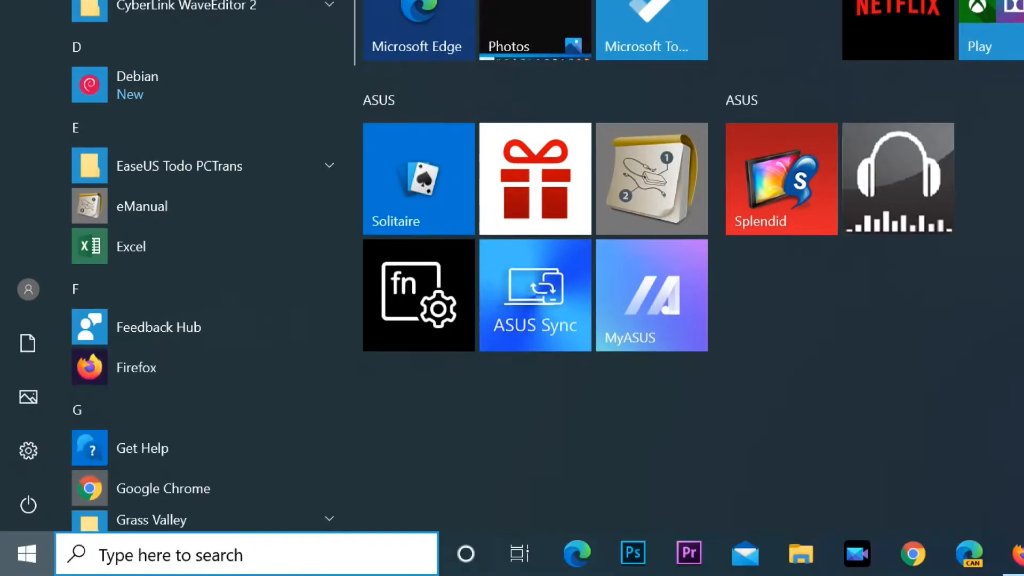
{"action": "right_click", "coordinate": [134, 354]}
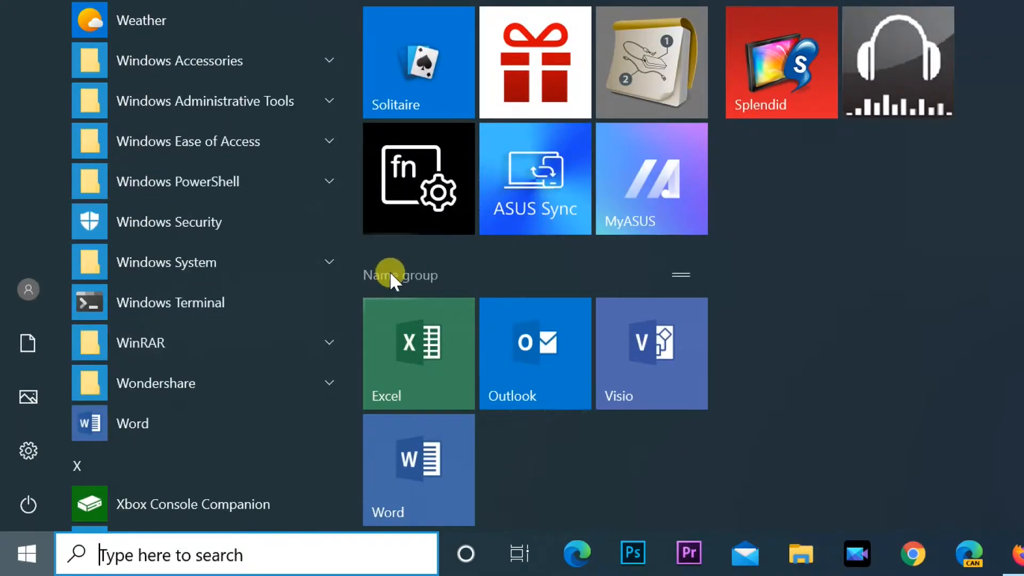
Step: Title the new tile group 'Office'
{"action": "left_click", "coordinate": [399, 275]}
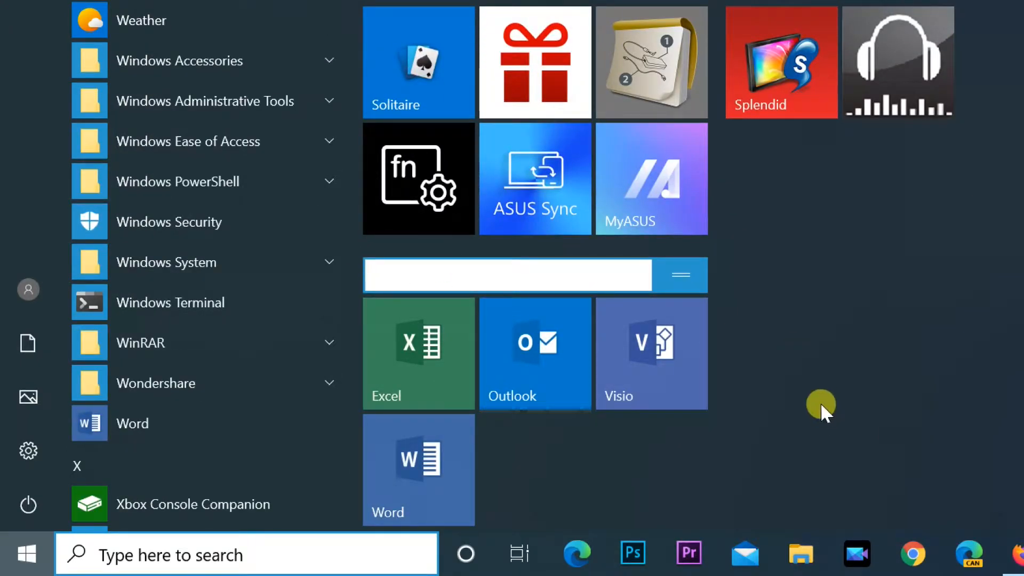
{"action": "type", "text": "Office"}
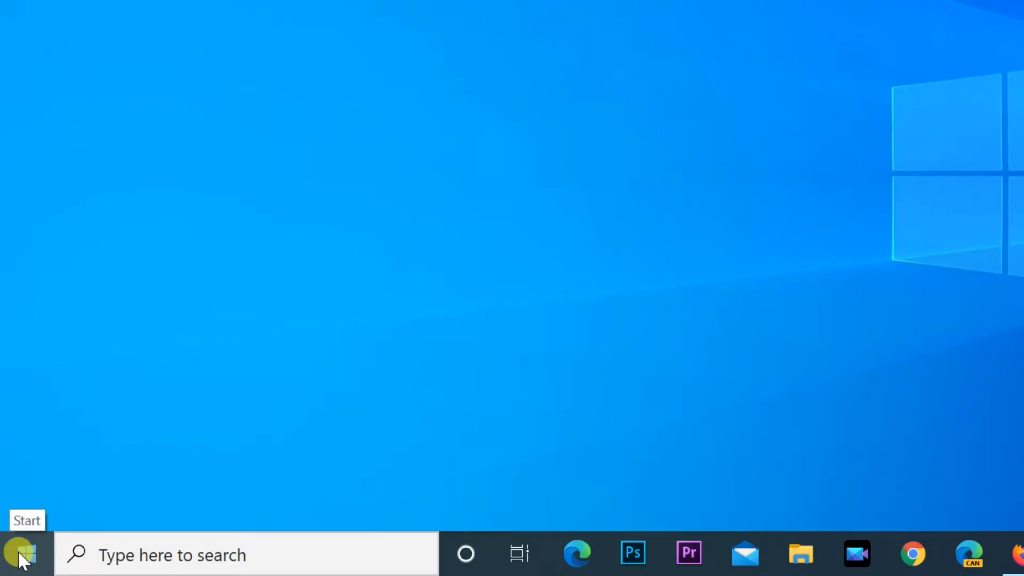
Step: Open Windows Settings and pin the Apps category to Start, confirming with Yes
{"action": "left_click", "coordinate": [24, 552]}
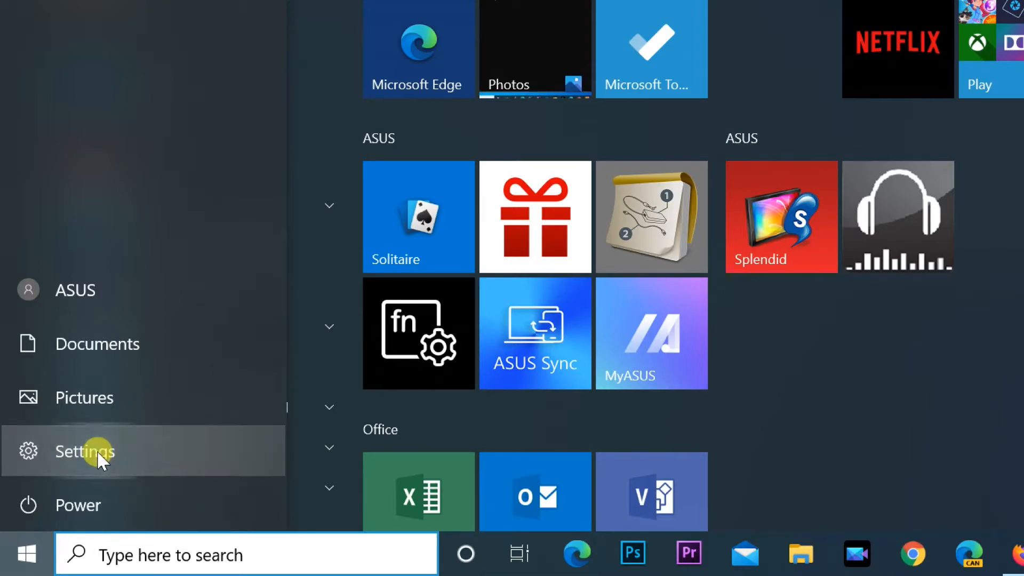
{"action": "left_click", "coordinate": [86, 451]}
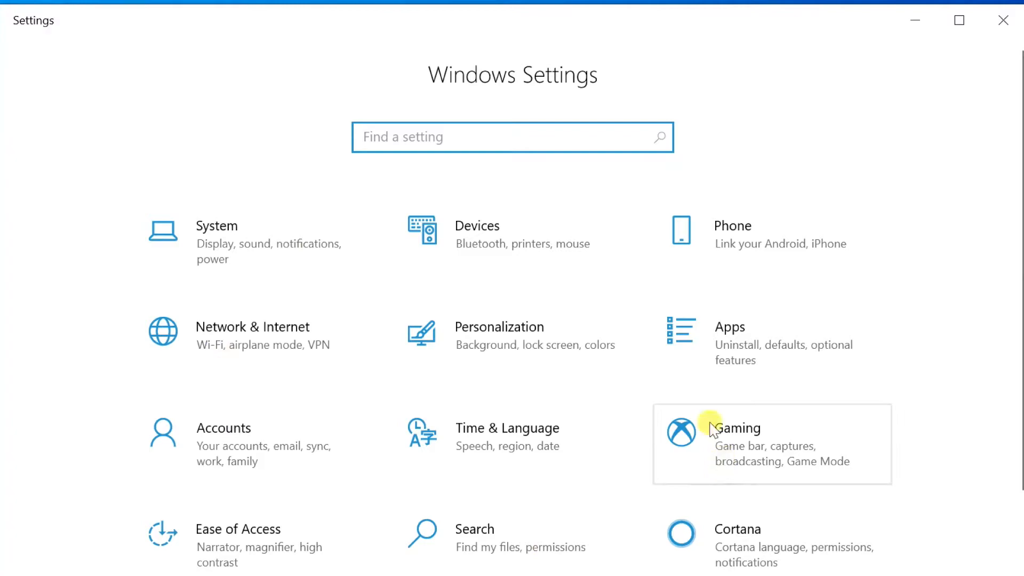
{"action": "mouse_move", "coordinate": [549, 472]}
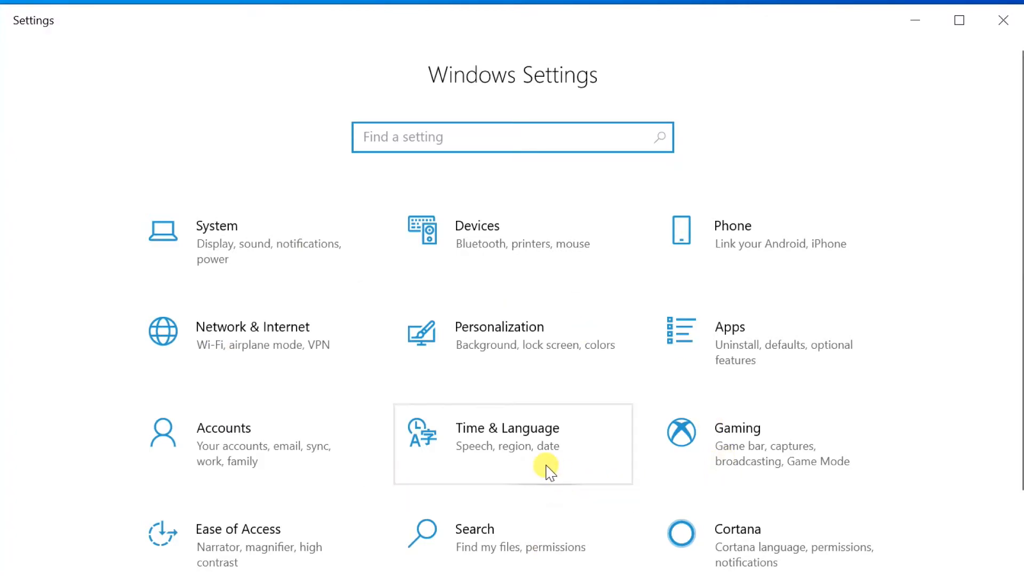
{"action": "mouse_move", "coordinate": [688, 354]}
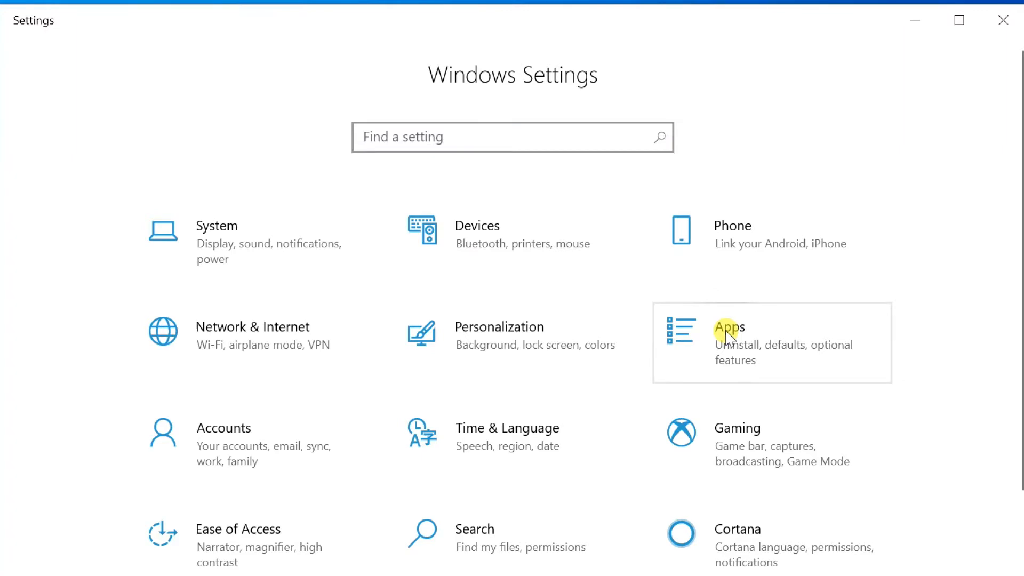
{"action": "right_click", "coordinate": [728, 334]}
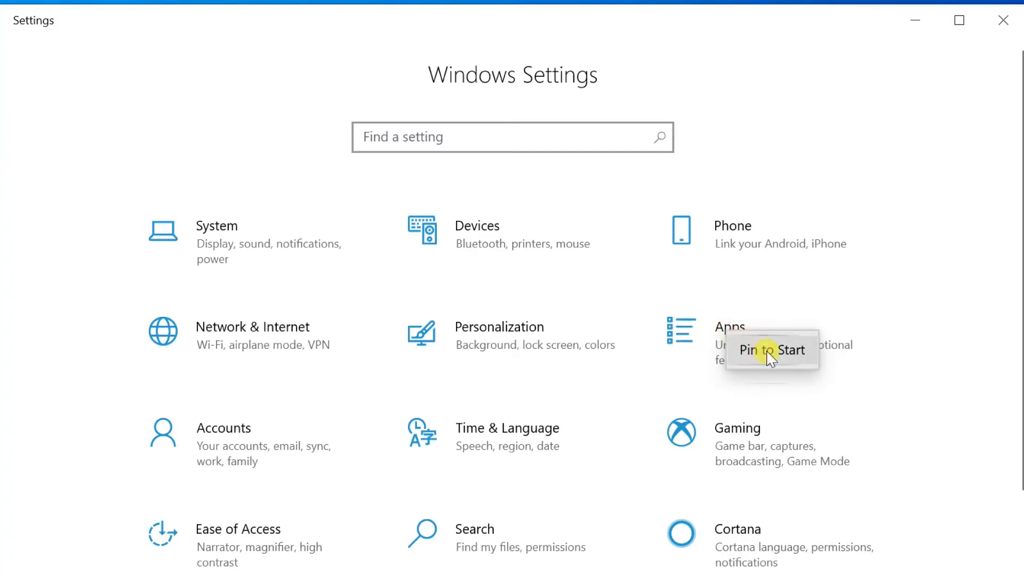
{"action": "left_click", "coordinate": [771, 357]}
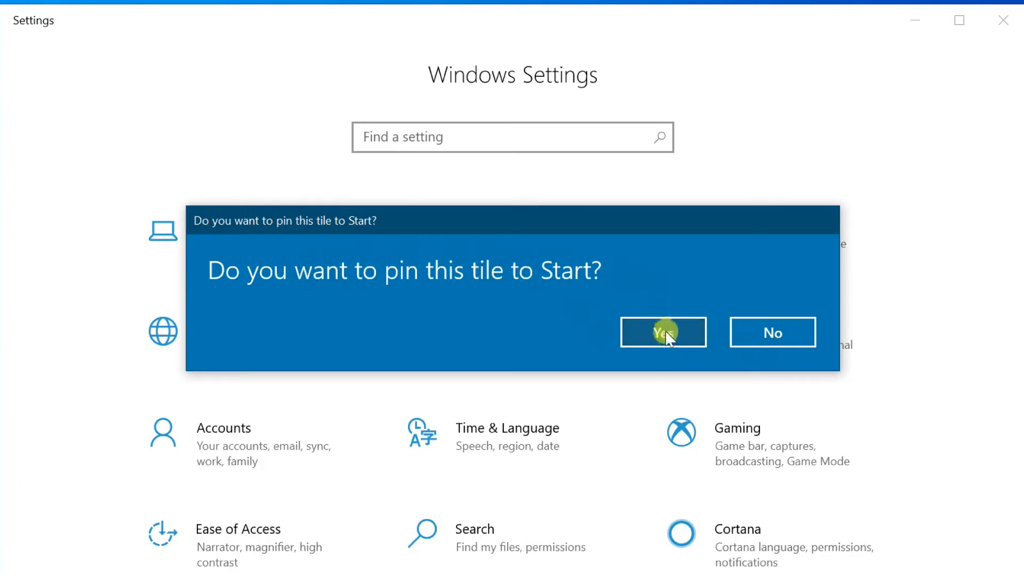
{"action": "left_click", "coordinate": [663, 332]}
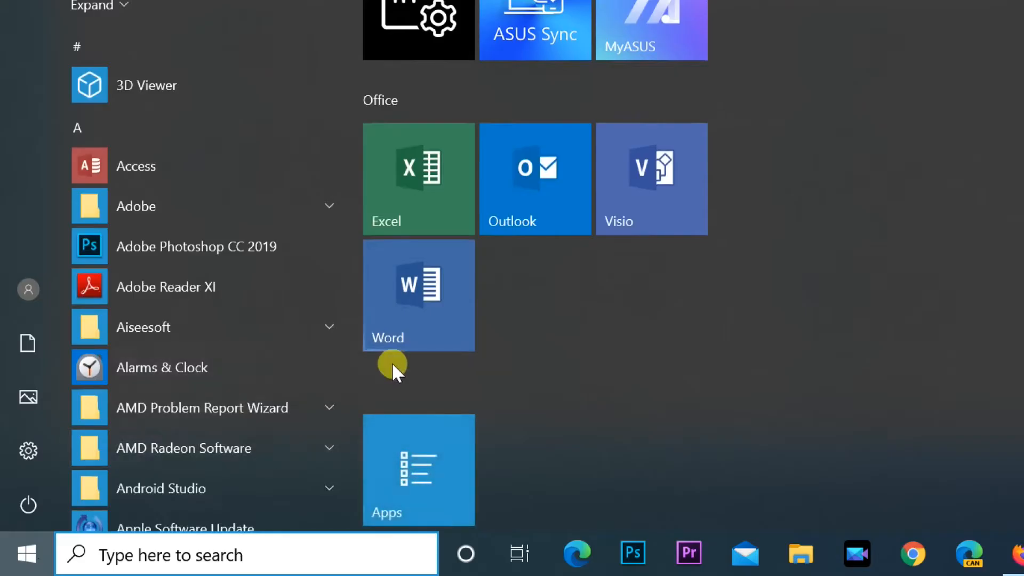
{"action": "mouse_move", "coordinate": [422, 476]}
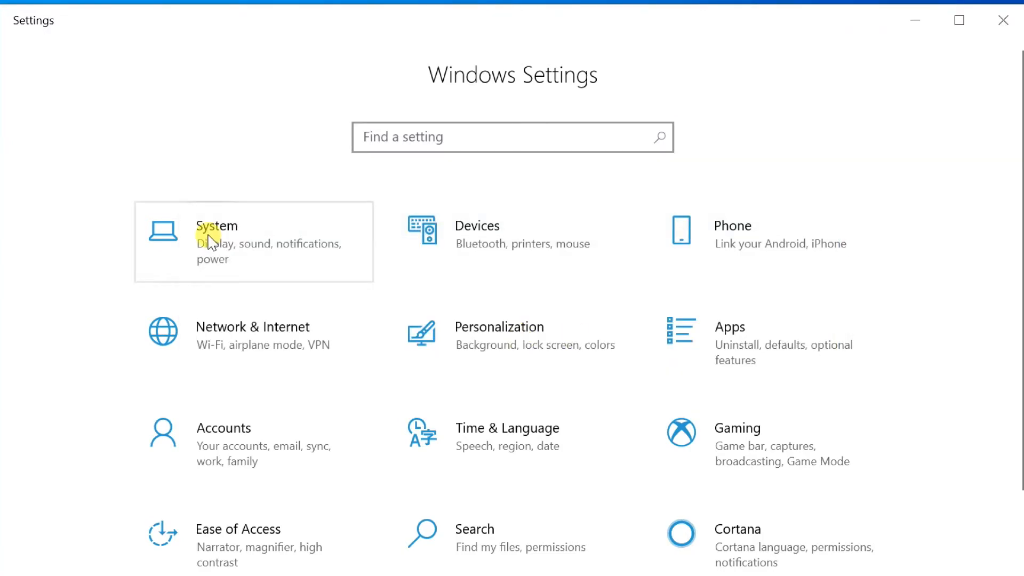
Step: Open Display settings, then pin the Update & Security Troubleshoot page to Start
{"action": "left_click", "coordinate": [217, 226]}
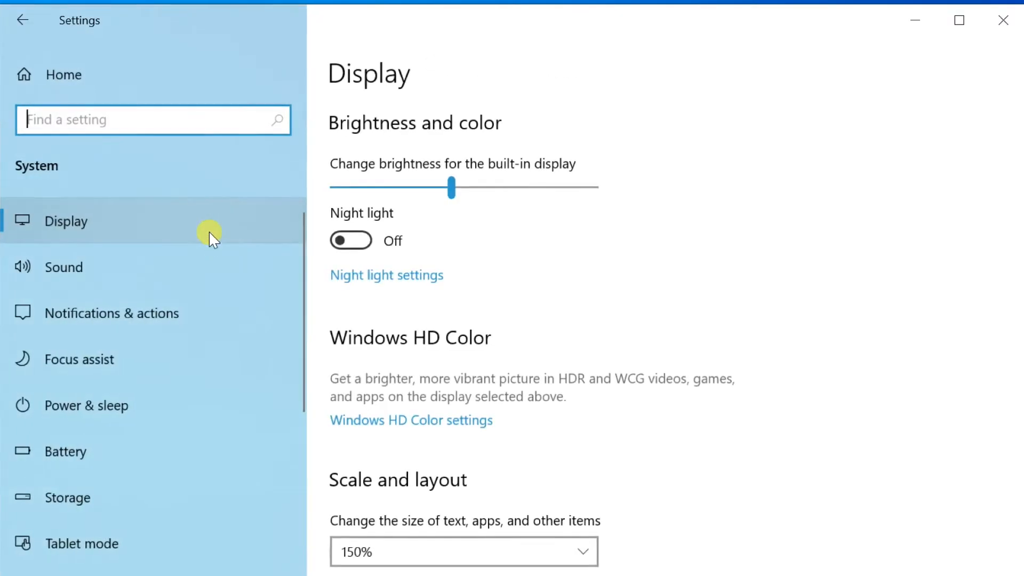
{"action": "mouse_move", "coordinate": [48, 497]}
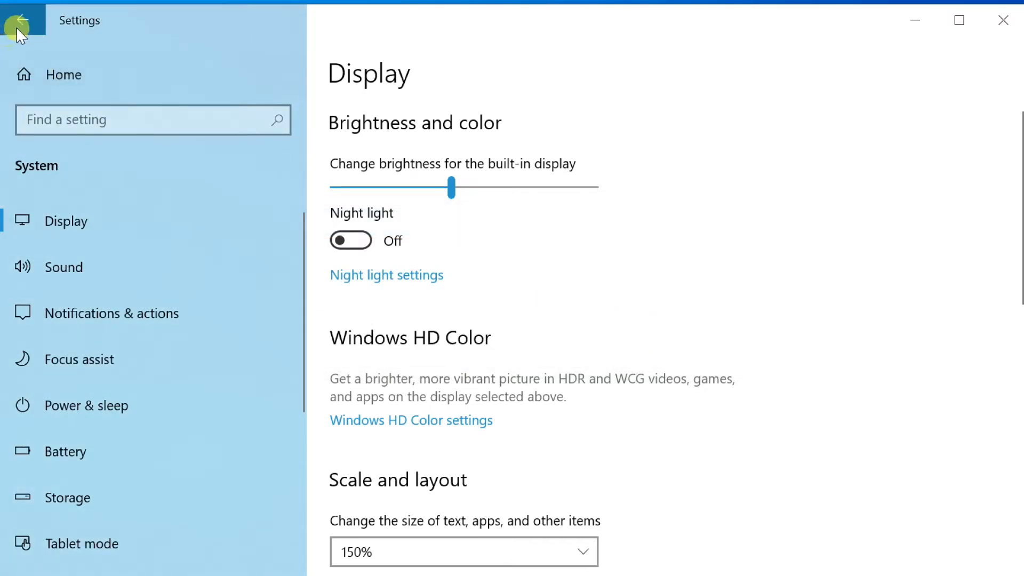
{"action": "left_click", "coordinate": [20, 21]}
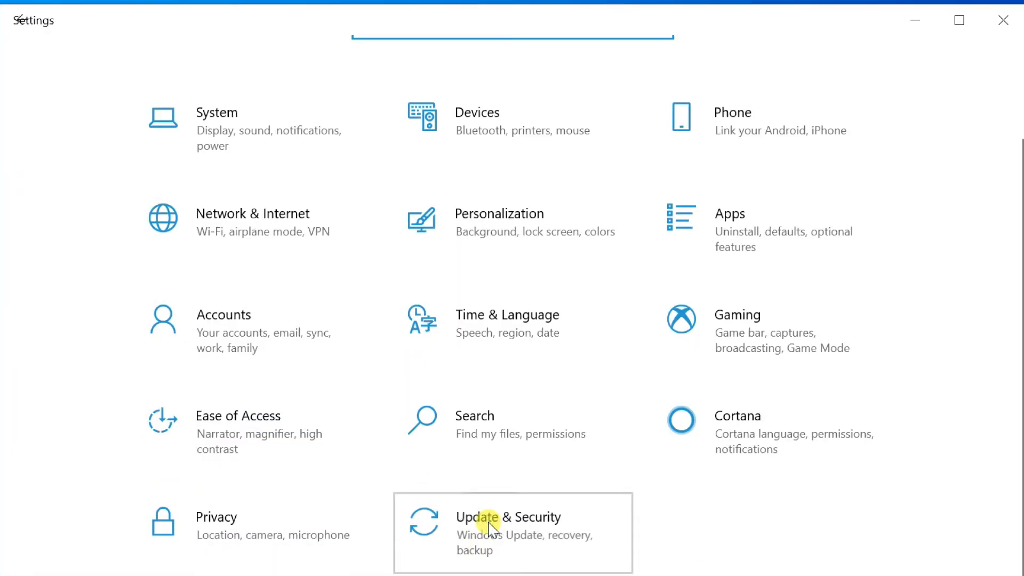
{"action": "left_click", "coordinate": [492, 522]}
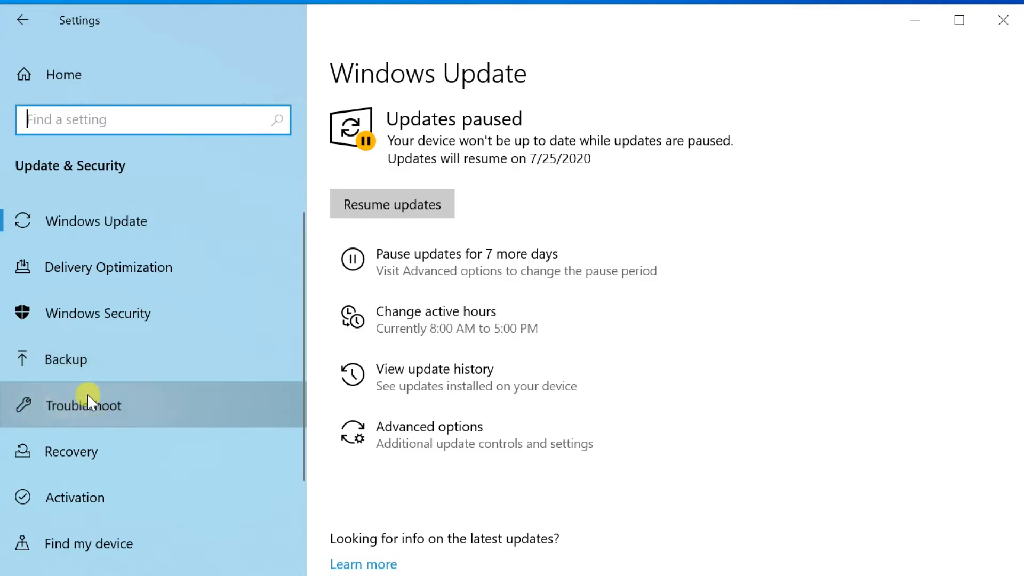
{"action": "left_click", "coordinate": [84, 406]}
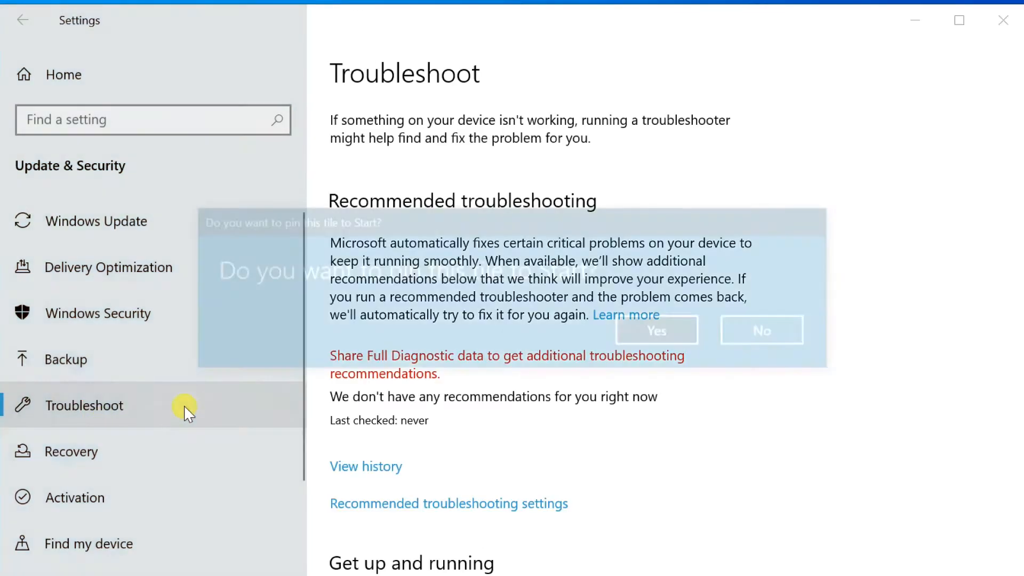
{"action": "left_click", "coordinate": [21, 561]}
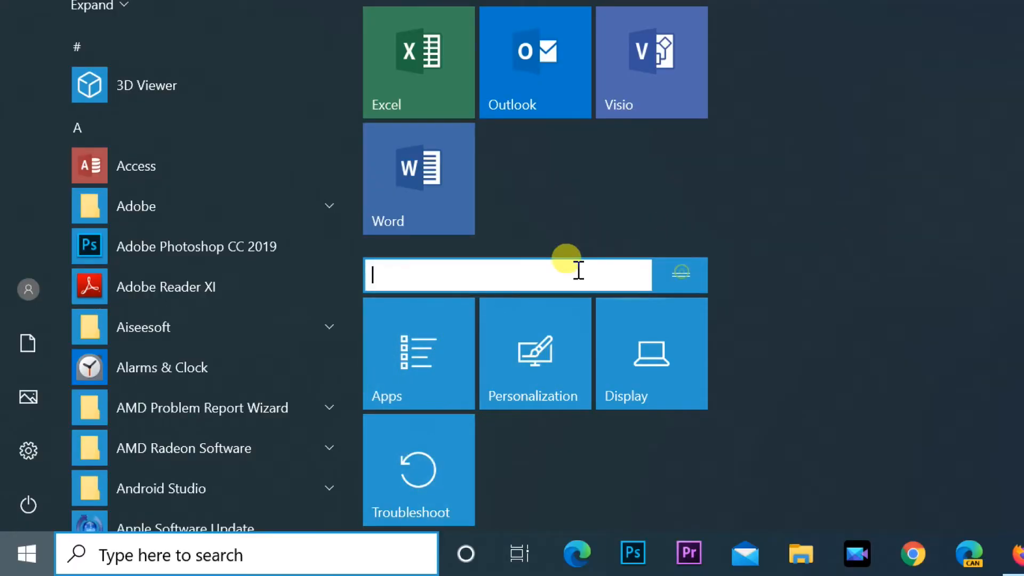
Step: Enter 'My Settings' as the settings group's title and click away to save it
{"action": "type", "text": "My"}
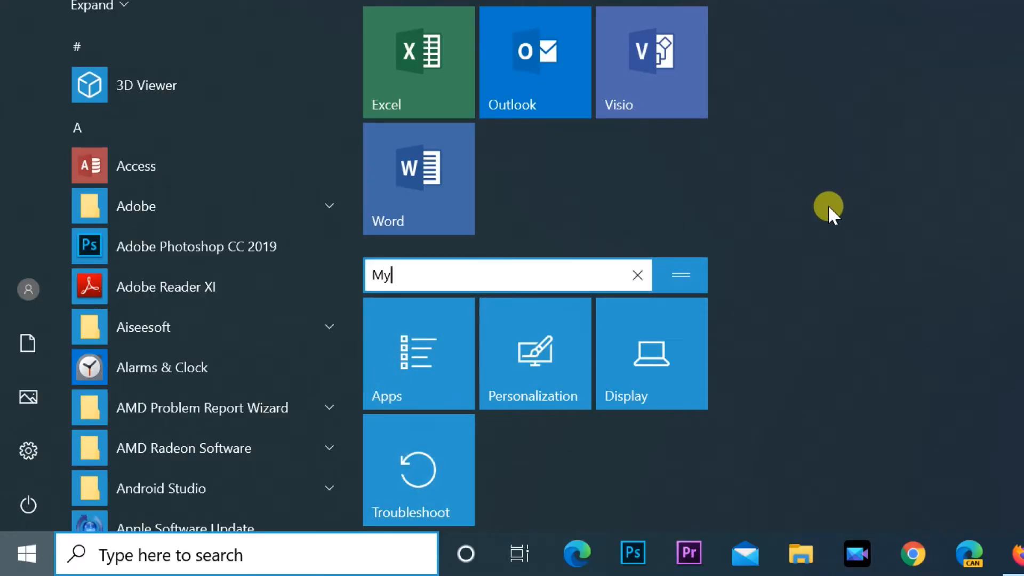
{"action": "type", "text": "Settings"}
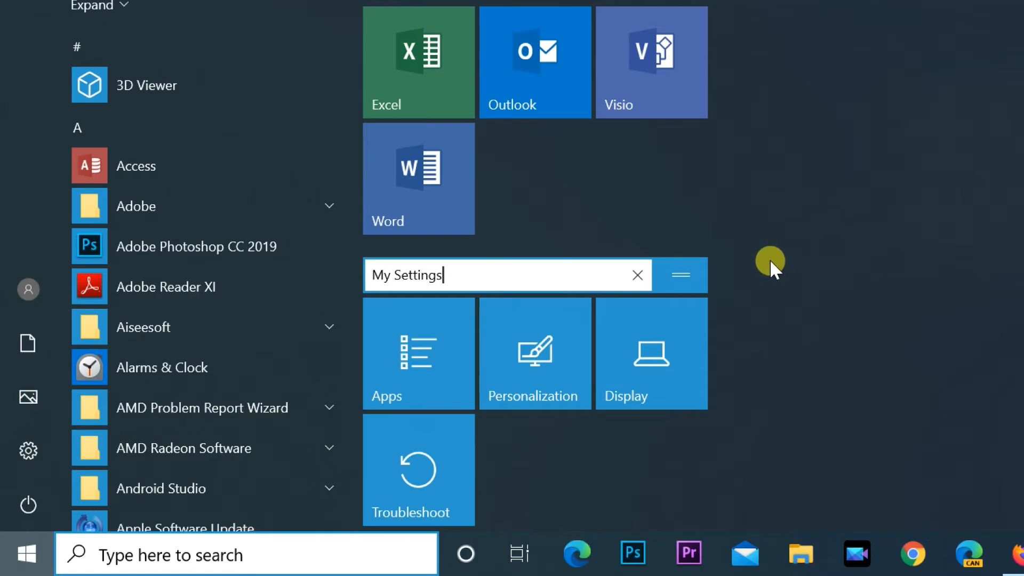
{"action": "left_click", "coordinate": [679, 275]}
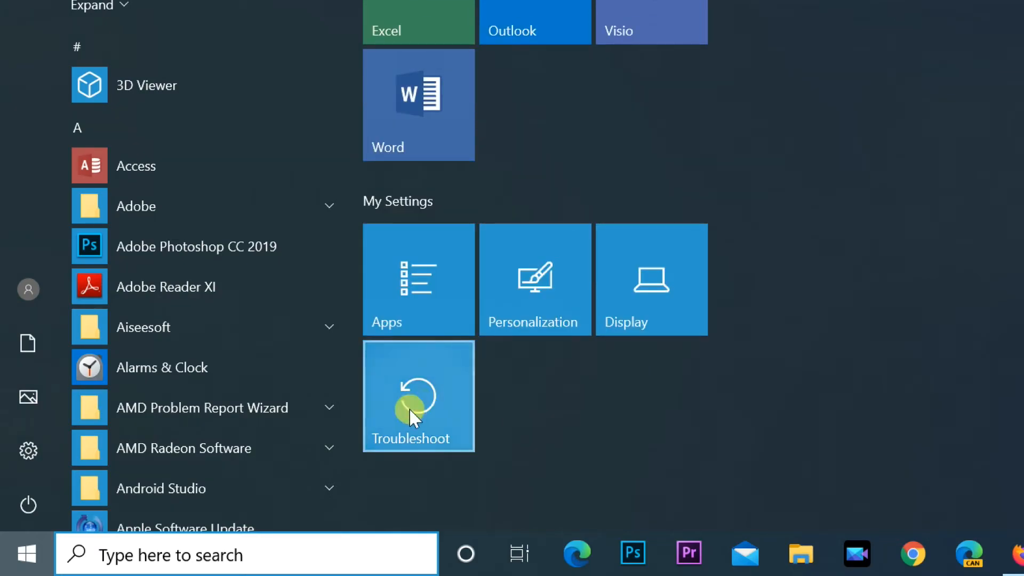
Step: Unpin the Troubleshoot tile and scroll the Start tiles
{"action": "right_click", "coordinate": [410, 413]}
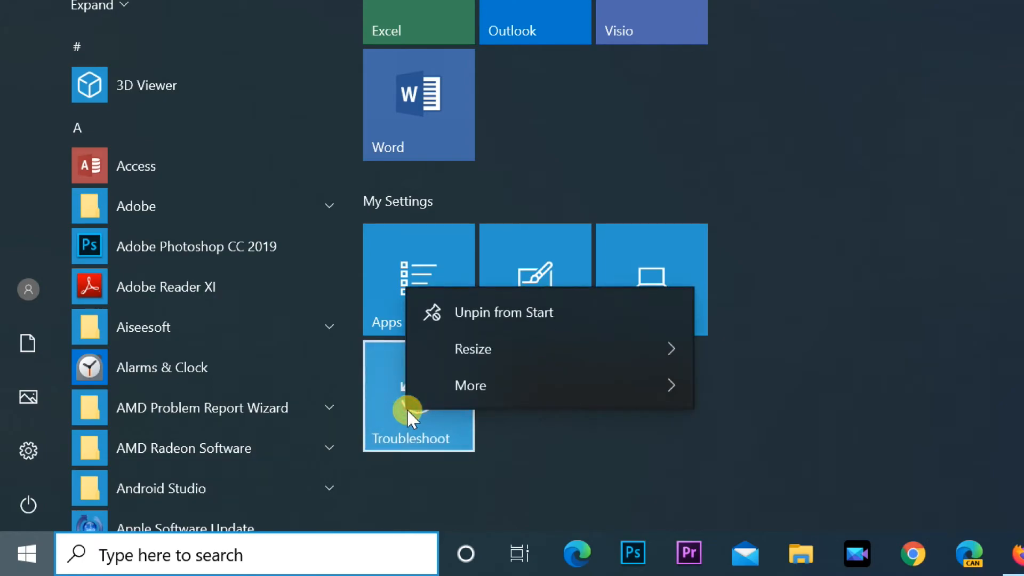
{"action": "mouse_move", "coordinate": [556, 312]}
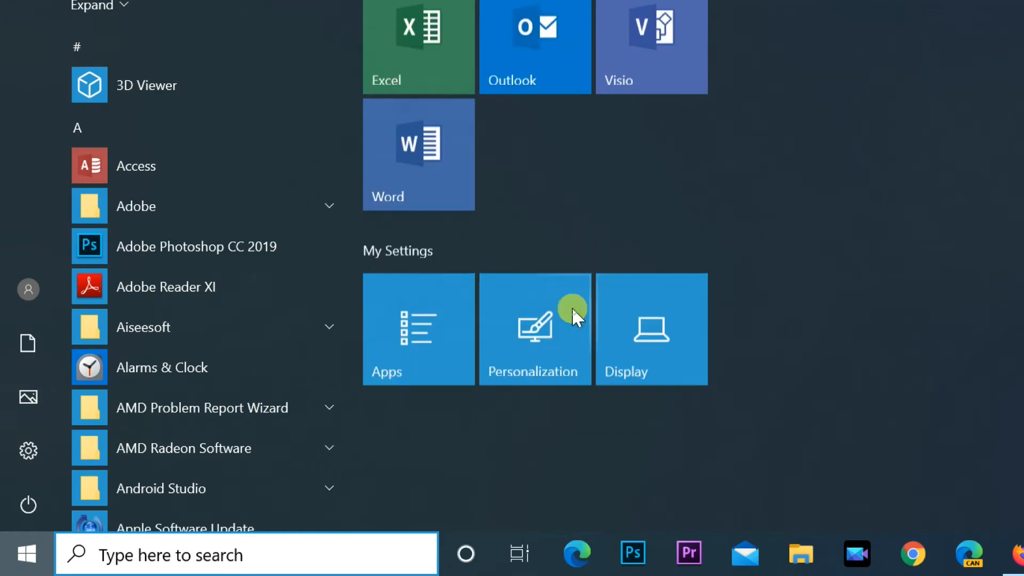
{"action": "scroll", "scroll_direction": "down", "scroll_amount": 3}
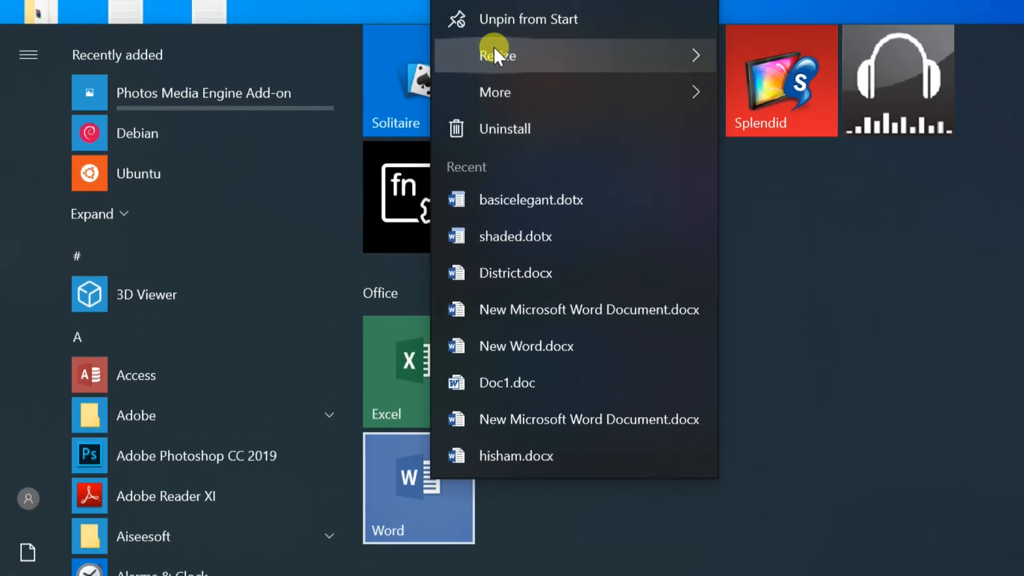
Step: Resize the Word tile to Small and drag the small Visio tile beside it
{"action": "left_click", "coordinate": [498, 56]}
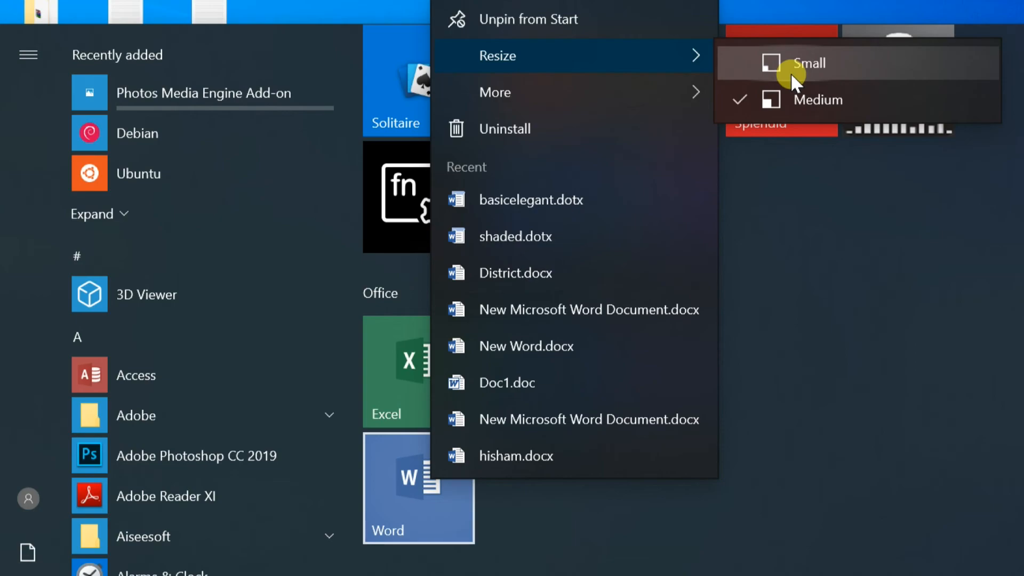
{"action": "left_click", "coordinate": [808, 63]}
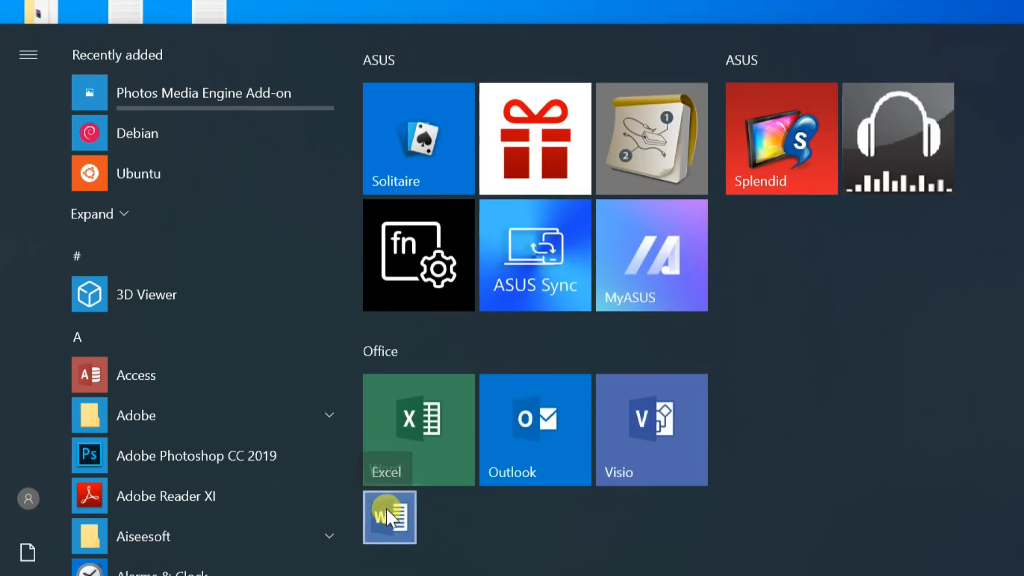
{"action": "scroll", "scroll_direction": "down", "scroll_amount": 3}
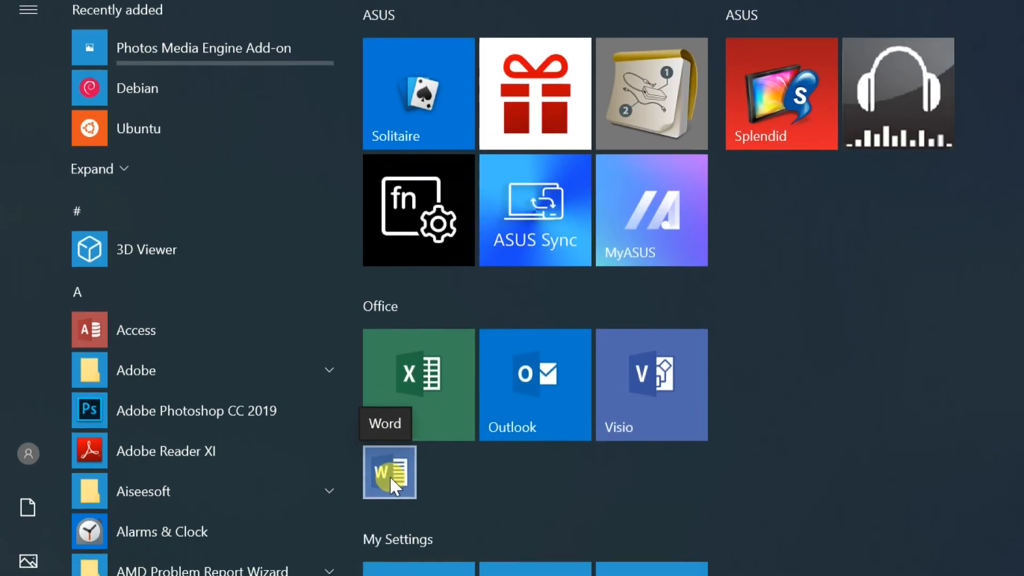
{"action": "scroll", "scroll_direction": "down", "scroll_amount": 3}
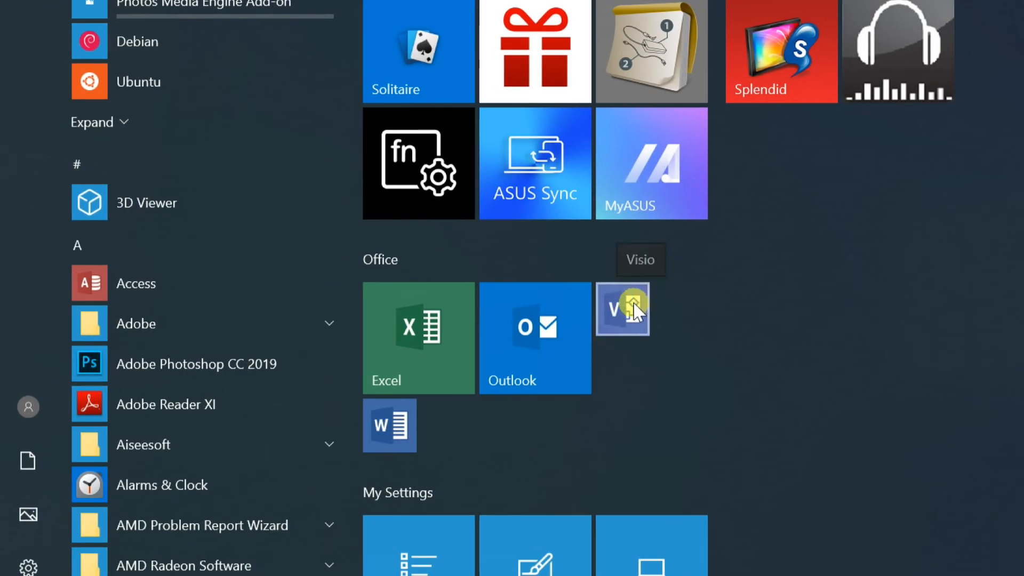
{"action": "left_click_drag", "start_coordinate": [622, 309], "coordinate": [446, 427]}
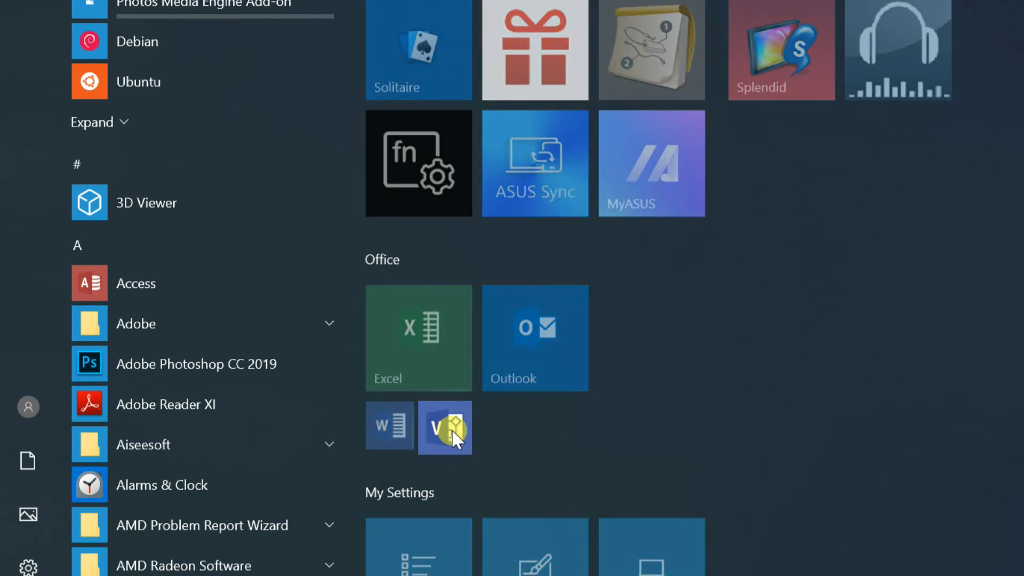